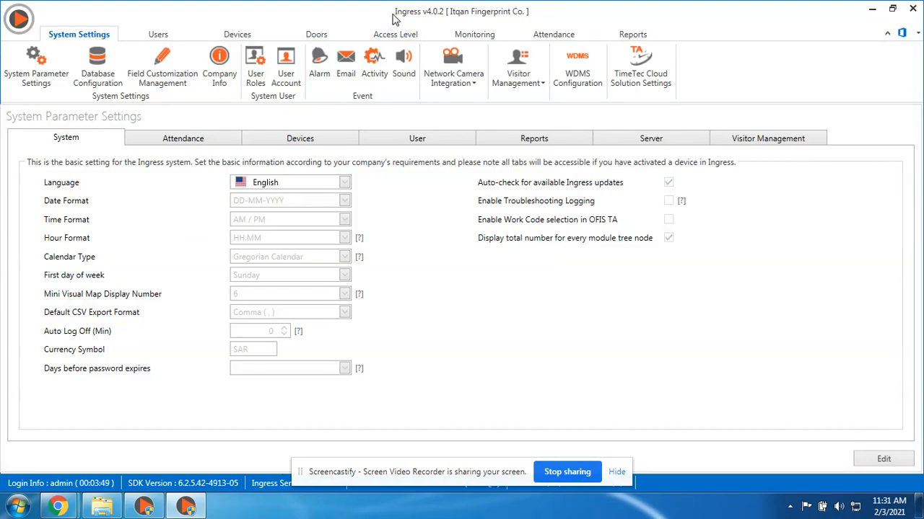
mouse_move(412, 20)
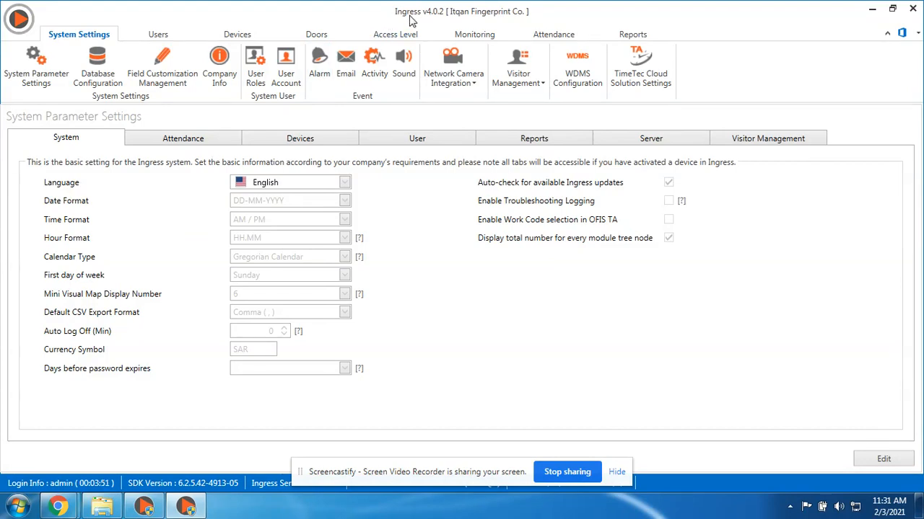
mouse_move(395, 34)
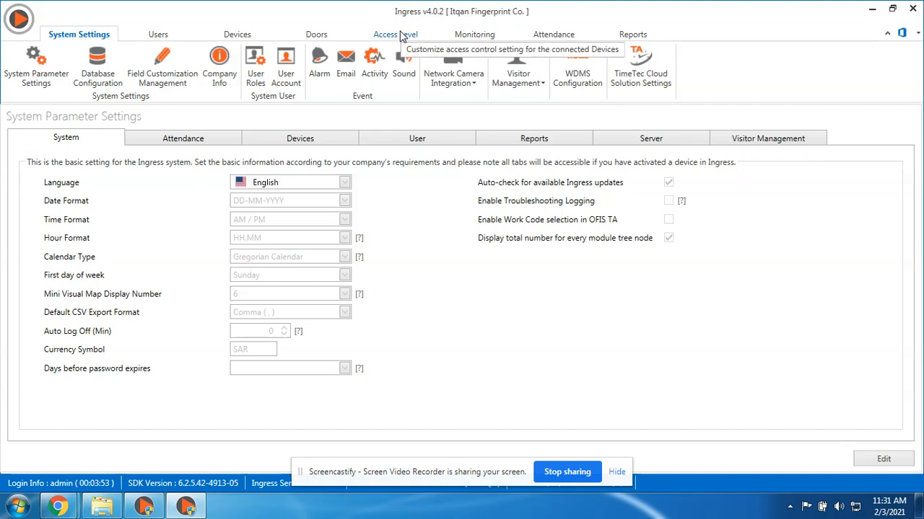
mouse_move(453, 65)
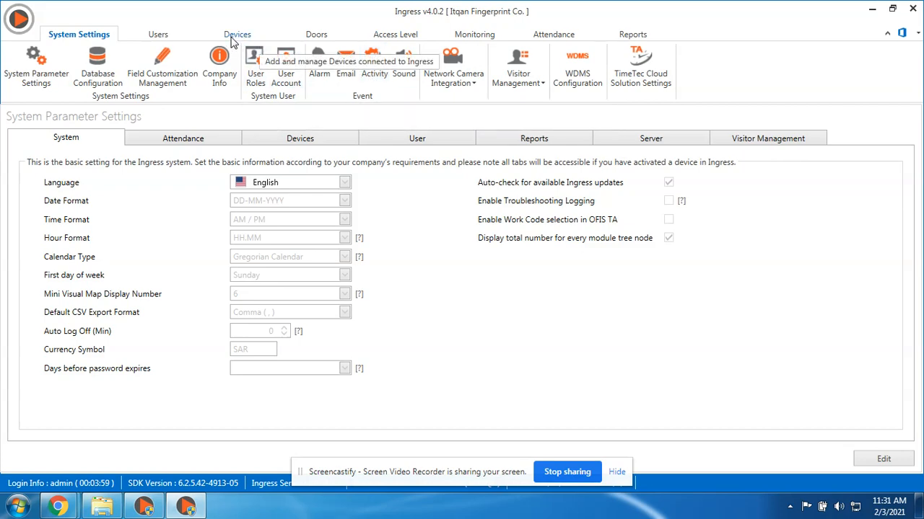
Show the Devices section listing the existing 'usb' device
click(237, 34)
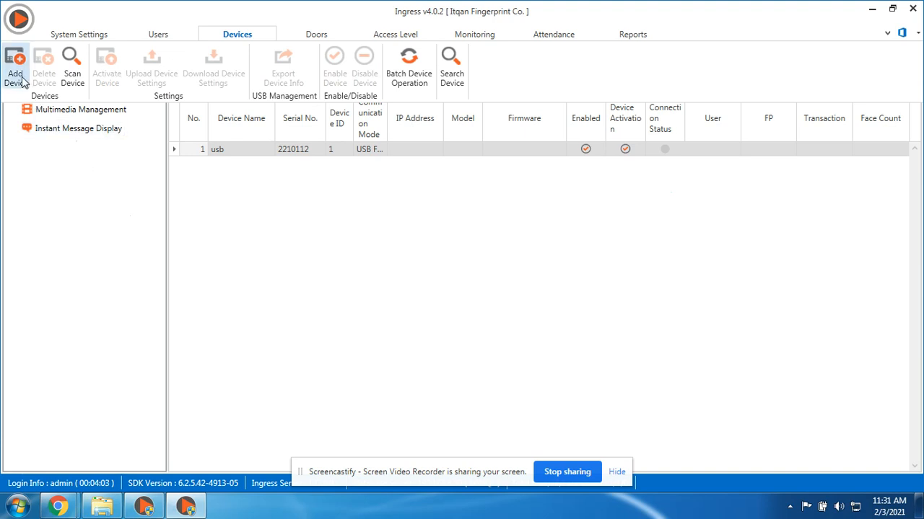
mouse_move(72, 65)
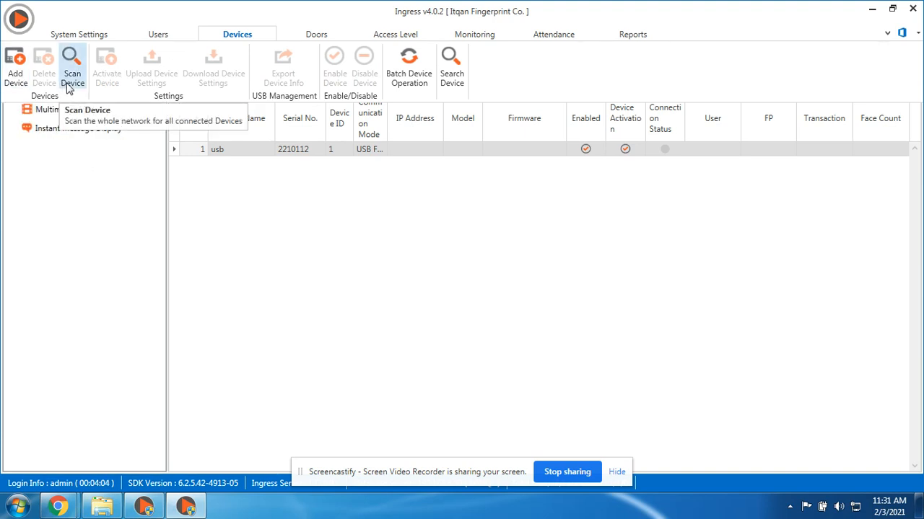
mouse_move(15, 69)
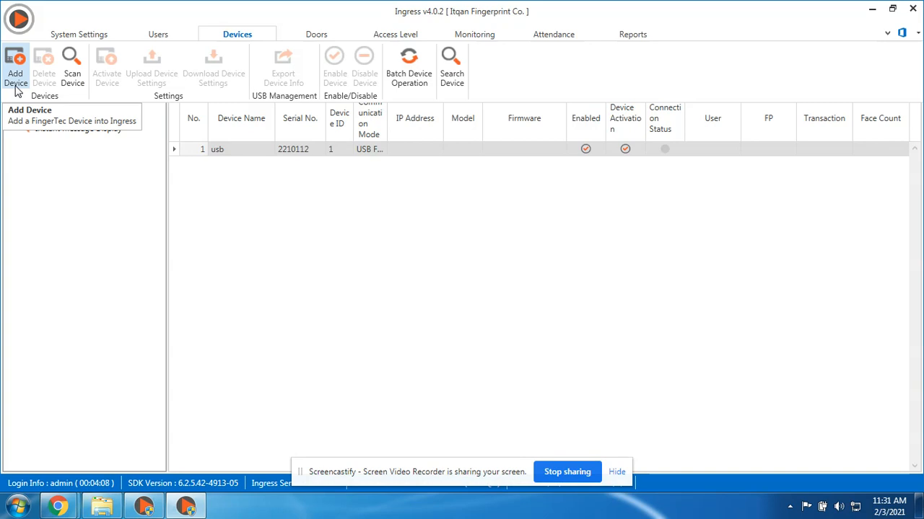
Begin a new device and enter the name 'Attendance Device'
click(15, 69)
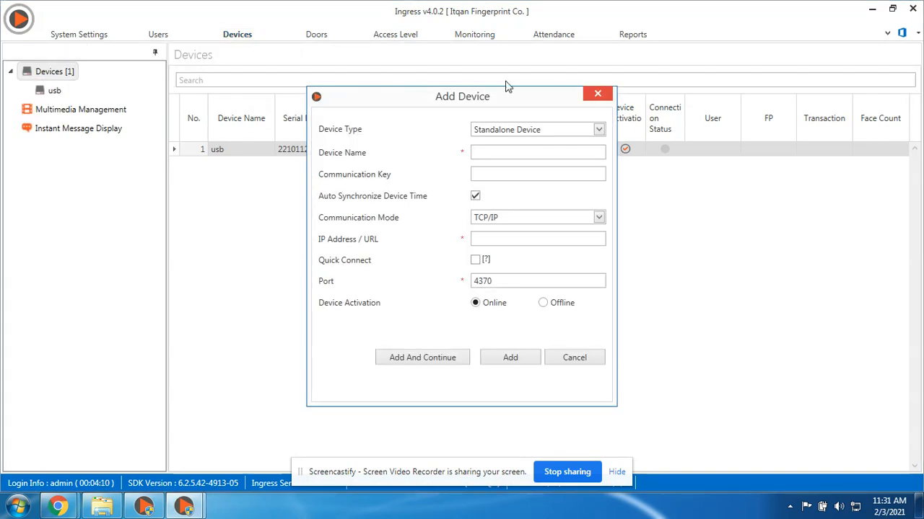
click(537, 153)
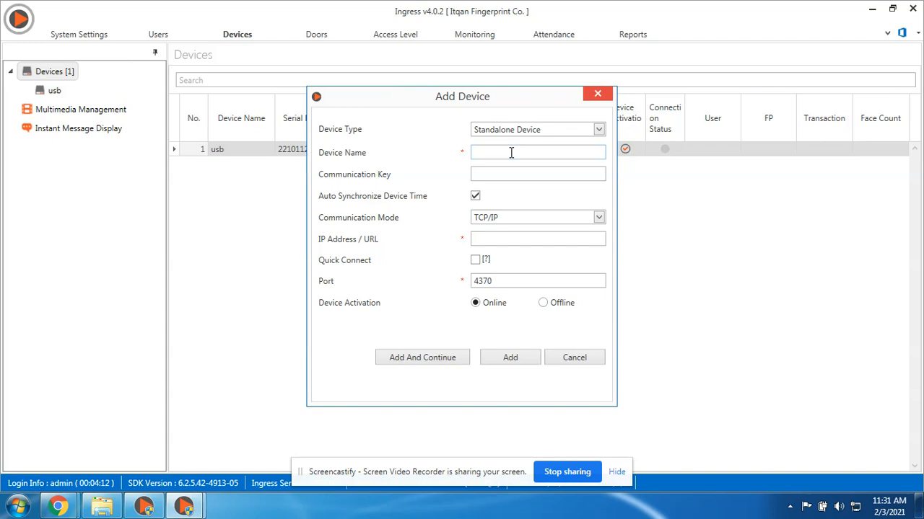
text(Attenda)
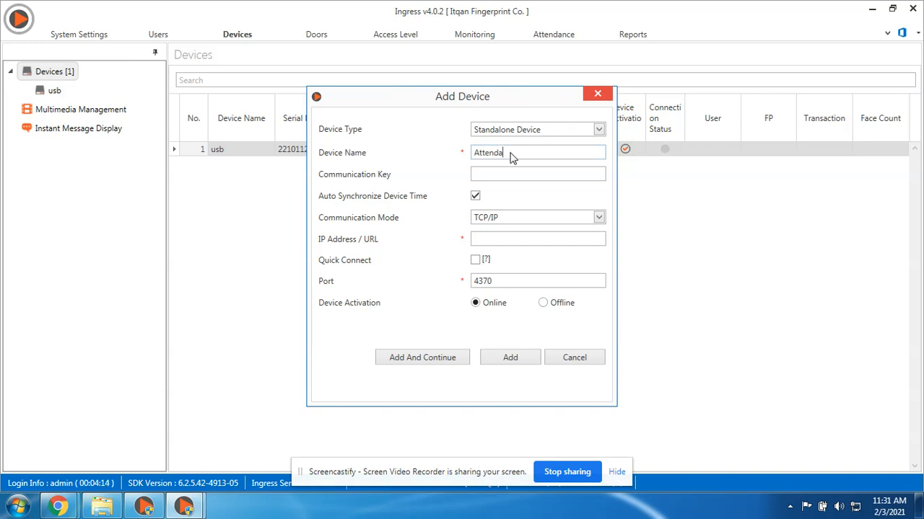
text(nce Device)
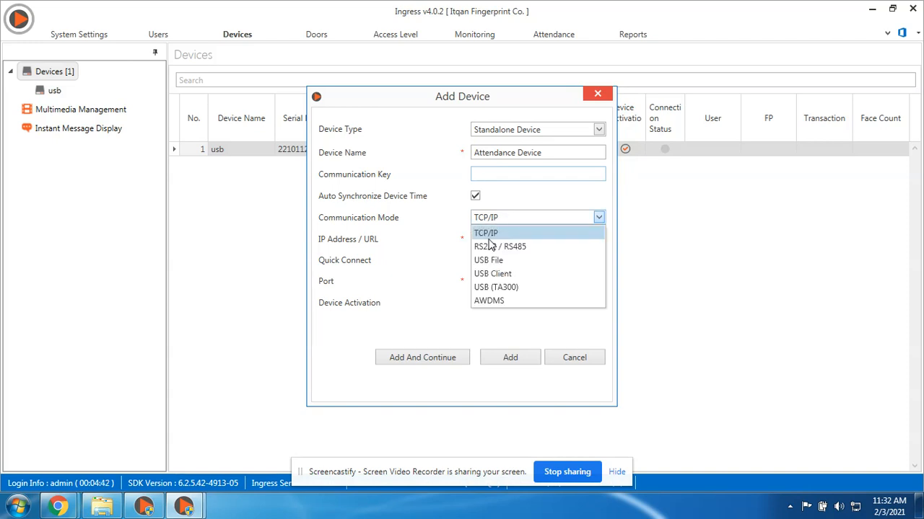
Keep TCP/IP mode and enter IP address 192.168.8.202 with port 4370
click(485, 233)
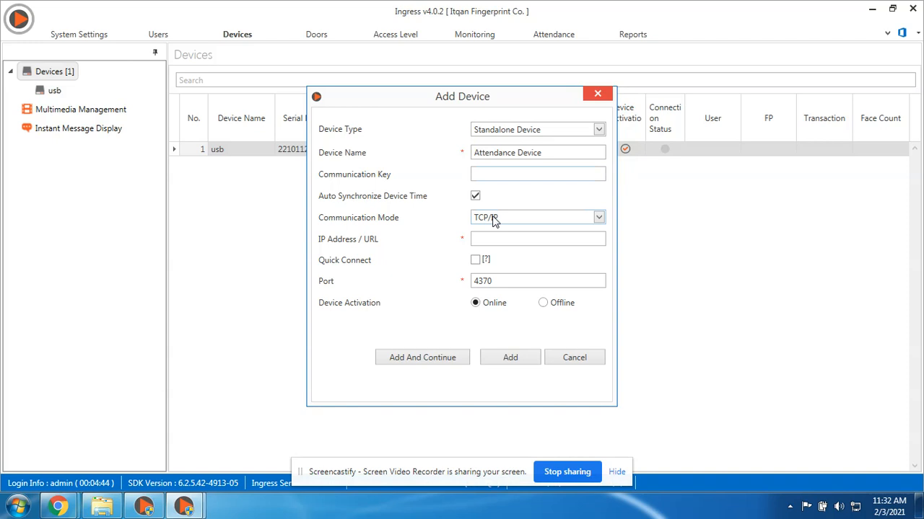
click(537, 240)
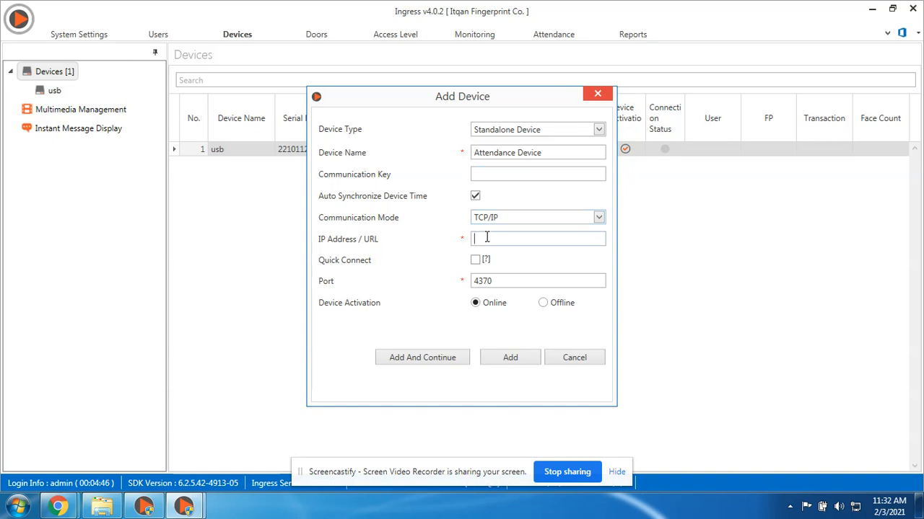
text(192.168.8.202)
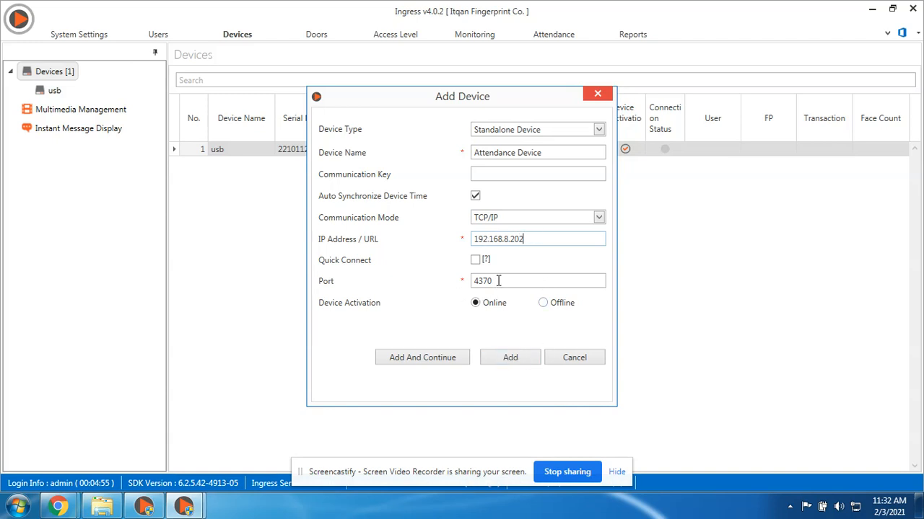
mouse_move(390, 313)
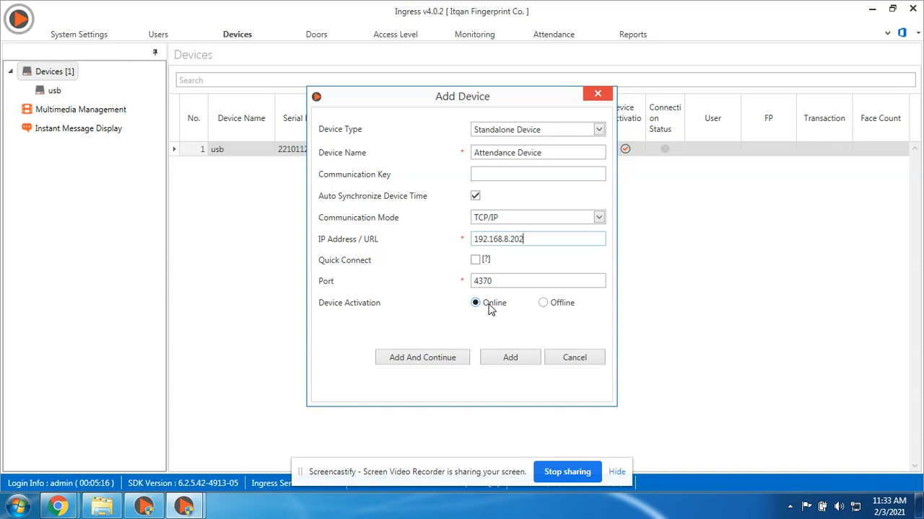
mouse_move(543, 303)
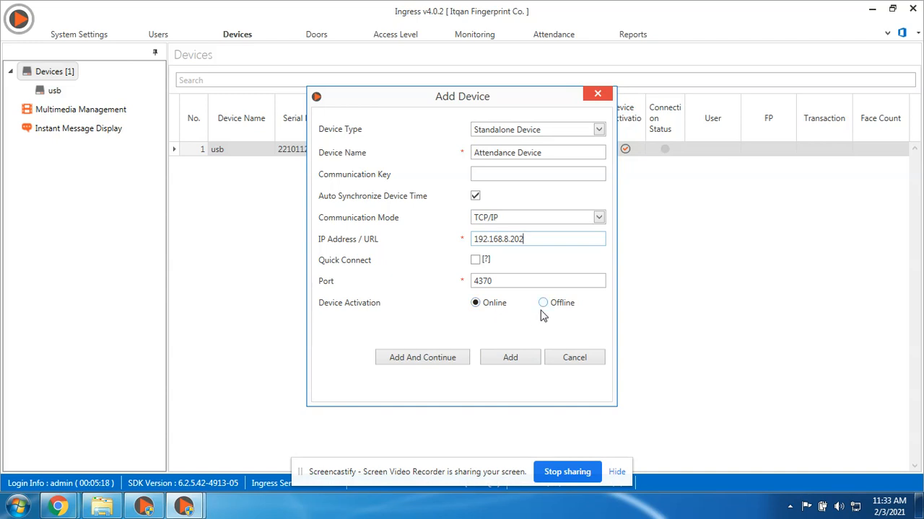
Check Offline activation's product key, return to Online, and submit the device
click(542, 303)
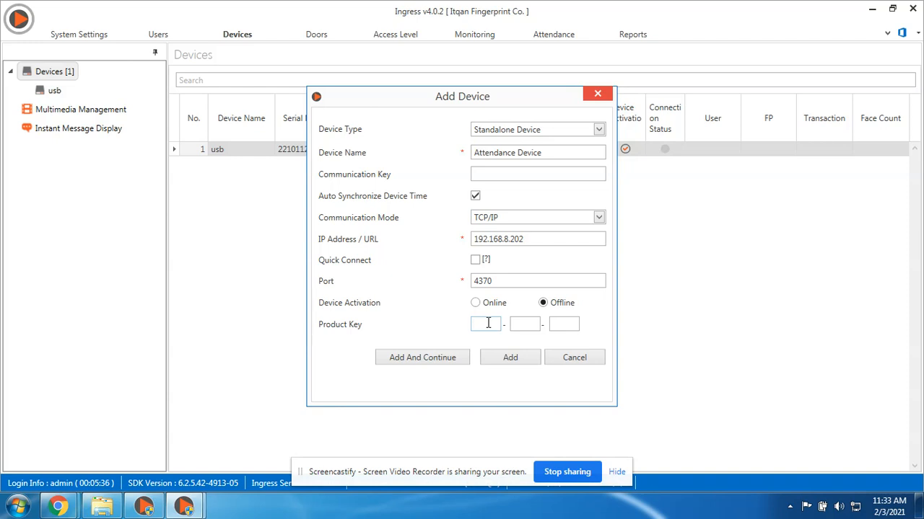
click(475, 303)
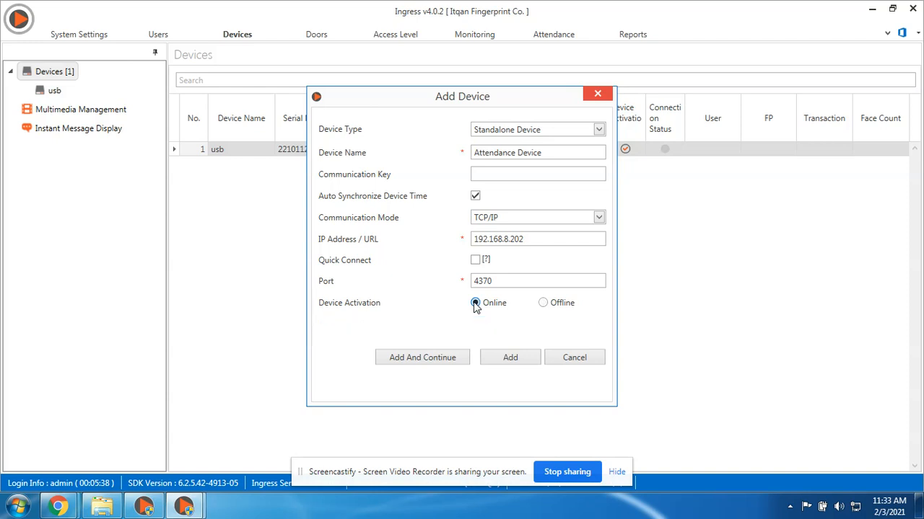
click(511, 358)
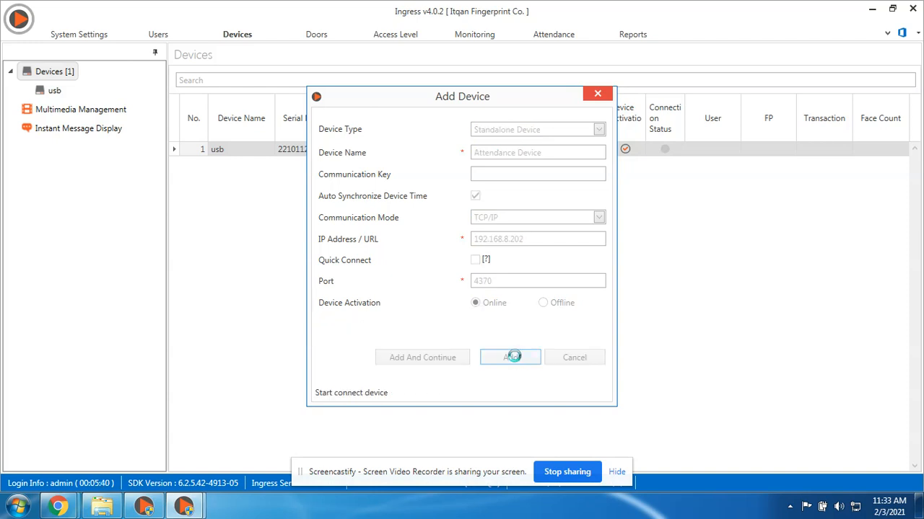
Let the device connect and acknowledge the 'Device added successfully' message
click(511, 357)
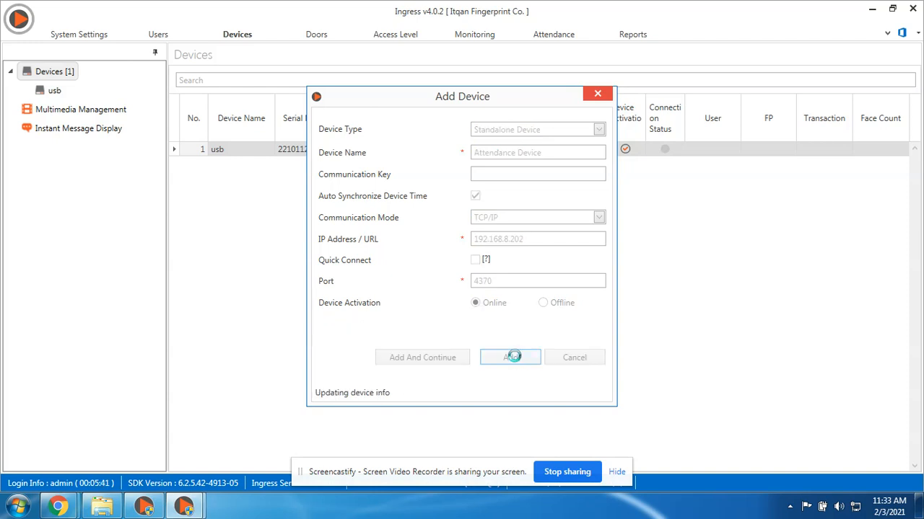
click(511, 358)
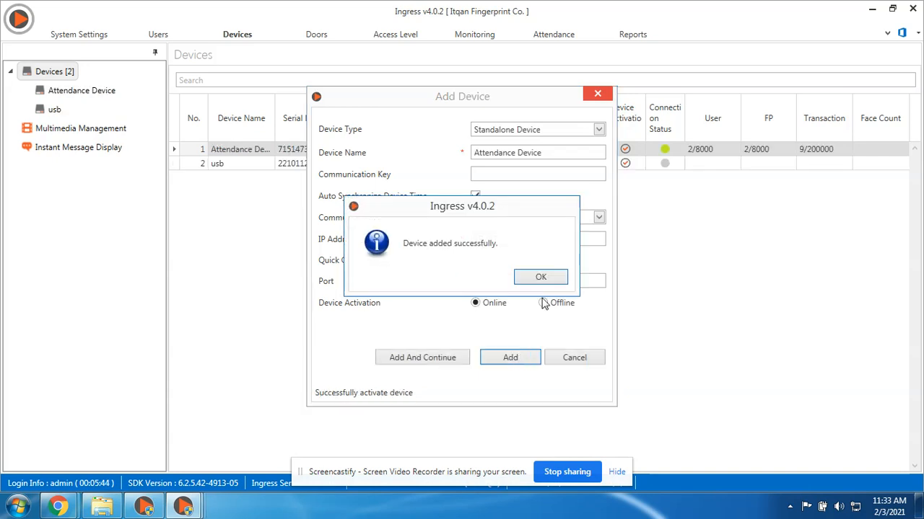
mouse_move(430, 257)
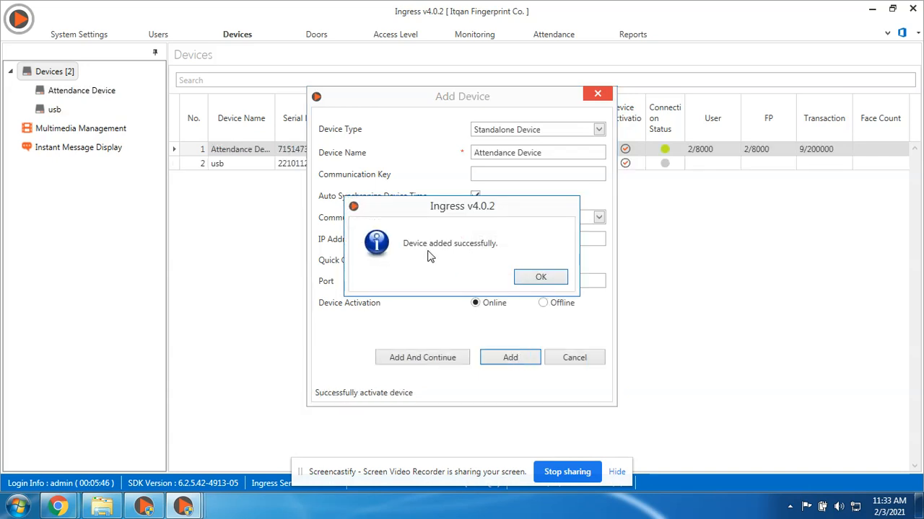
click(540, 277)
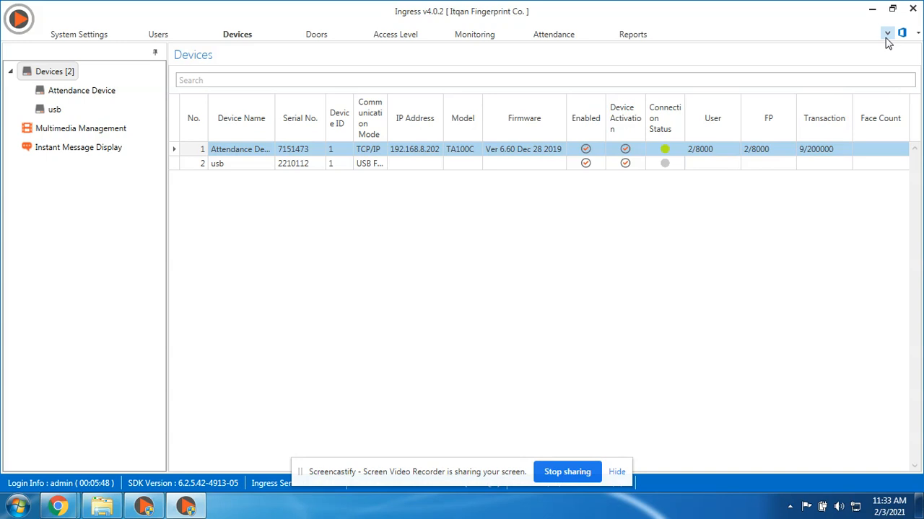
click(888, 35)
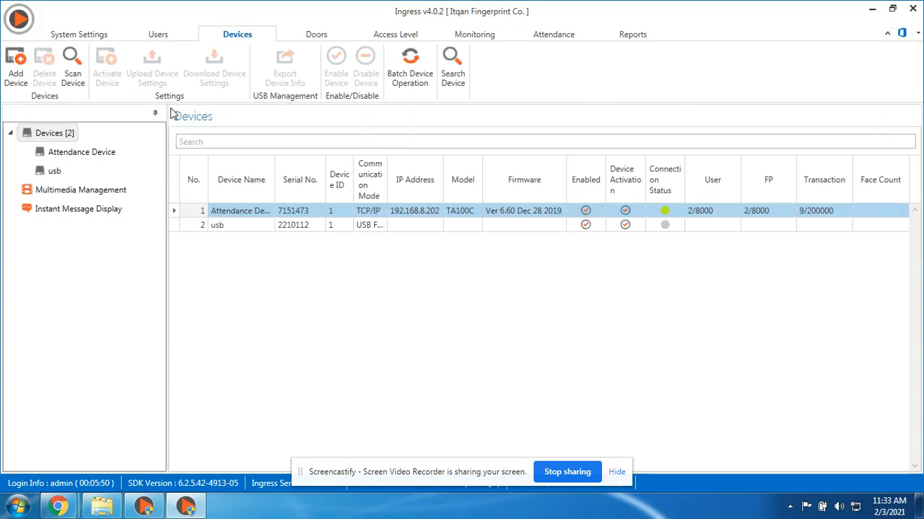
click(80, 151)
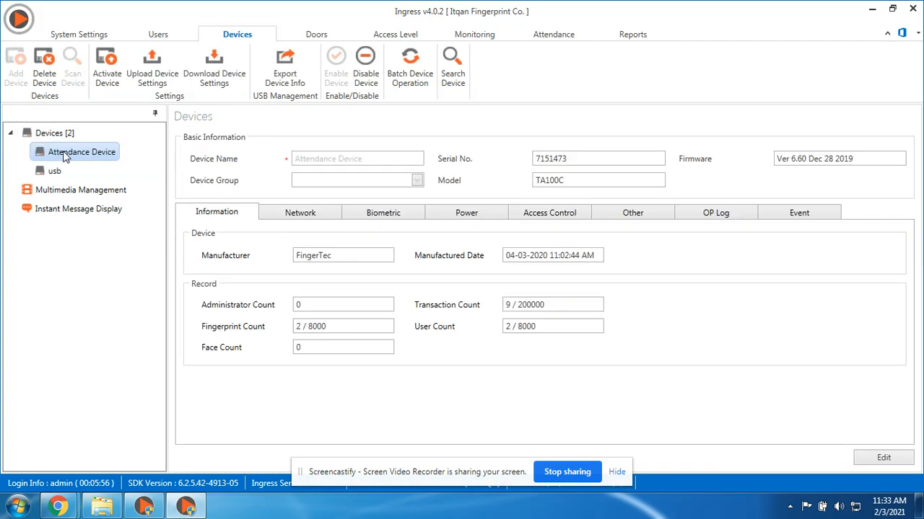
mouse_move(43, 65)
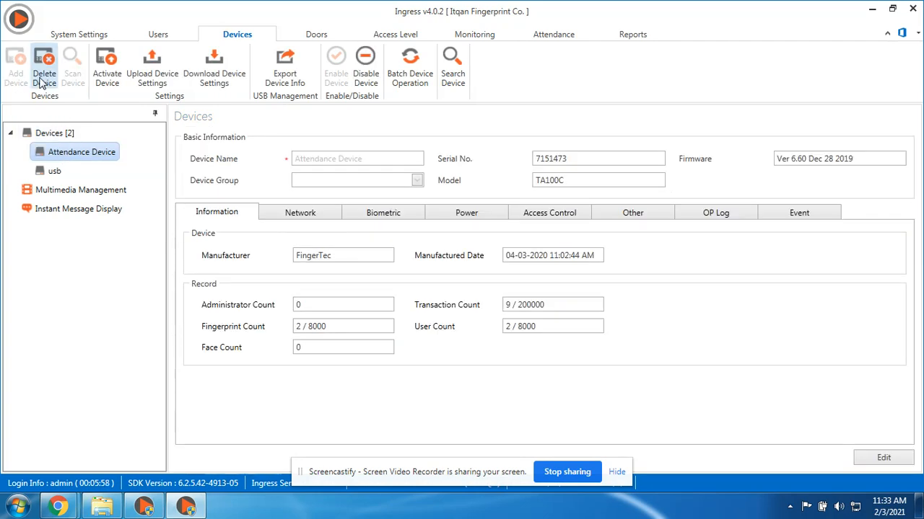
mouse_move(107, 65)
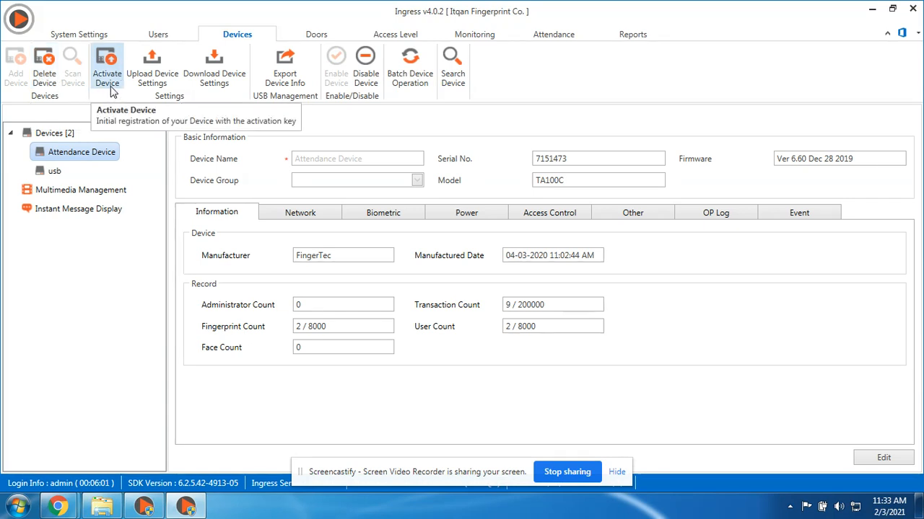
mouse_move(153, 65)
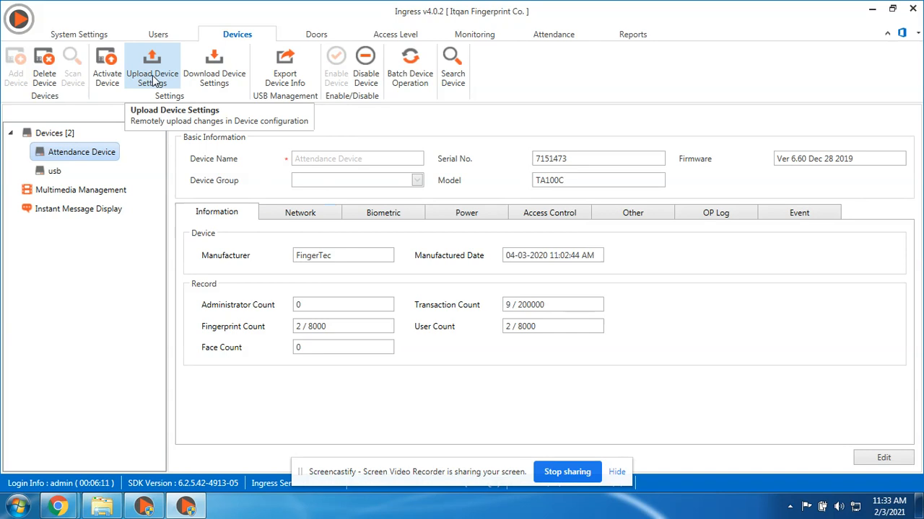
mouse_move(192, 95)
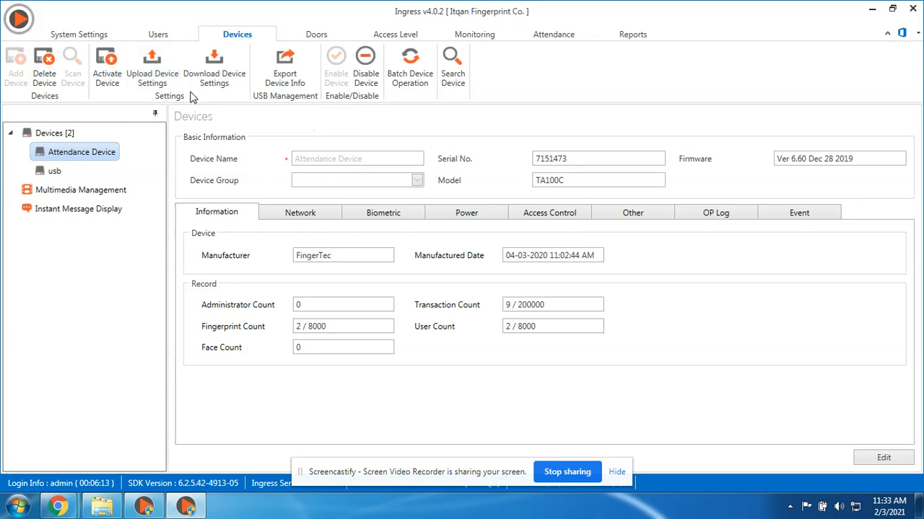
mouse_move(214, 65)
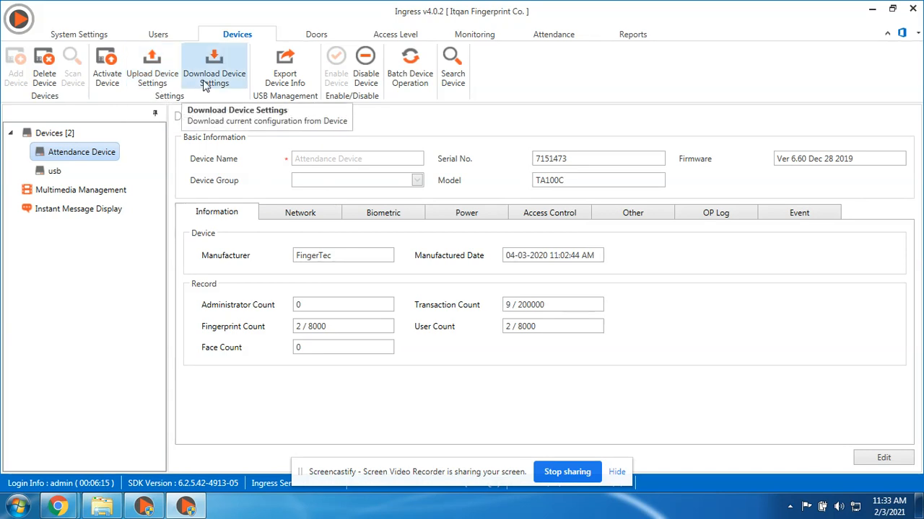
mouse_move(364, 197)
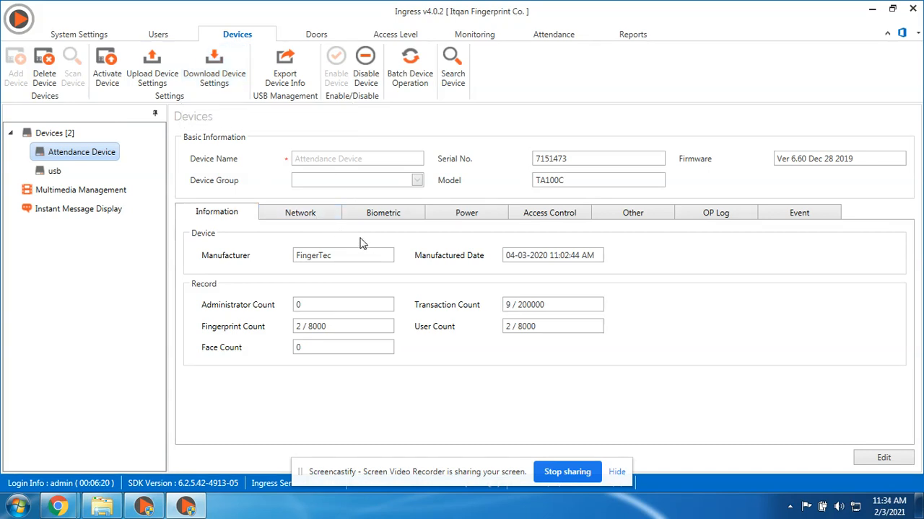
mouse_move(389, 245)
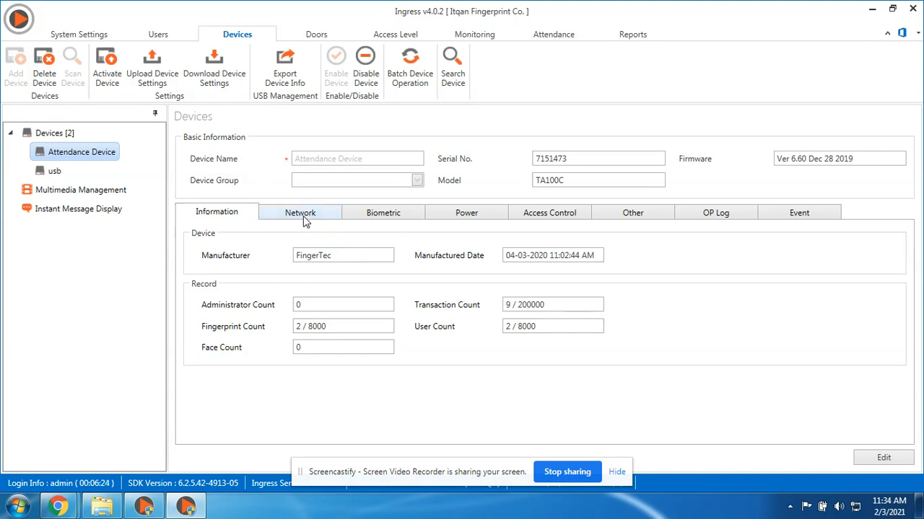
Review the Network settings, try enabling an IP change, then cancel without changes
click(300, 212)
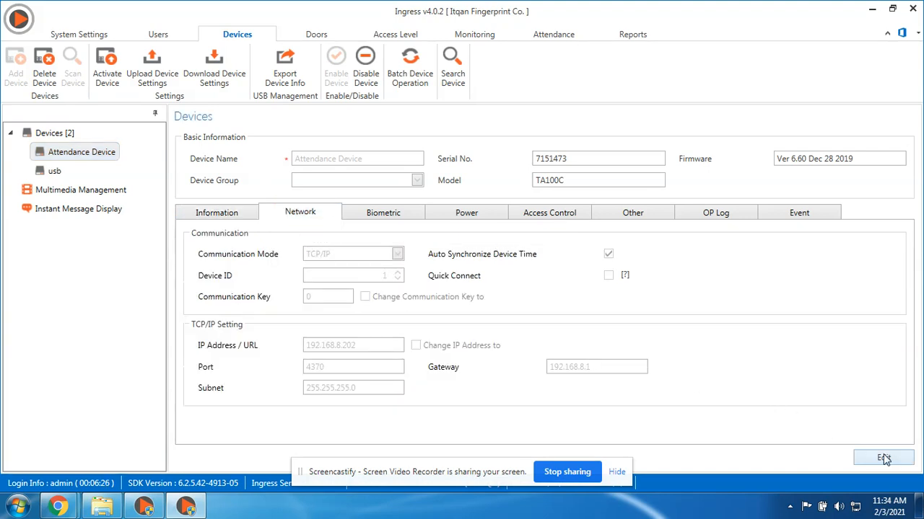
click(883, 459)
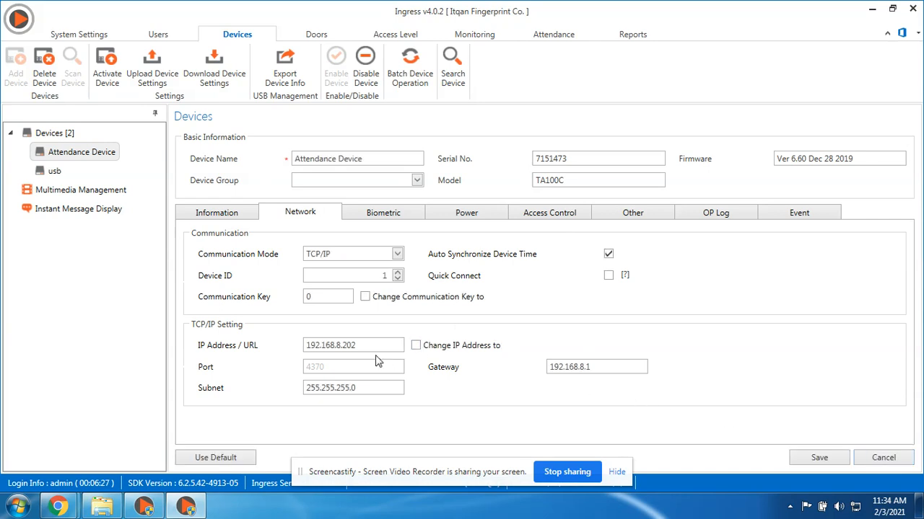
click(415, 344)
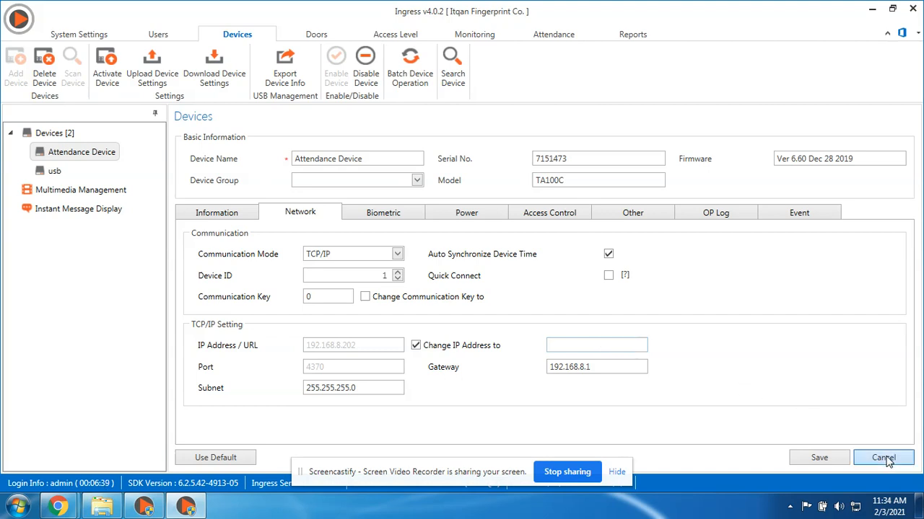
click(883, 457)
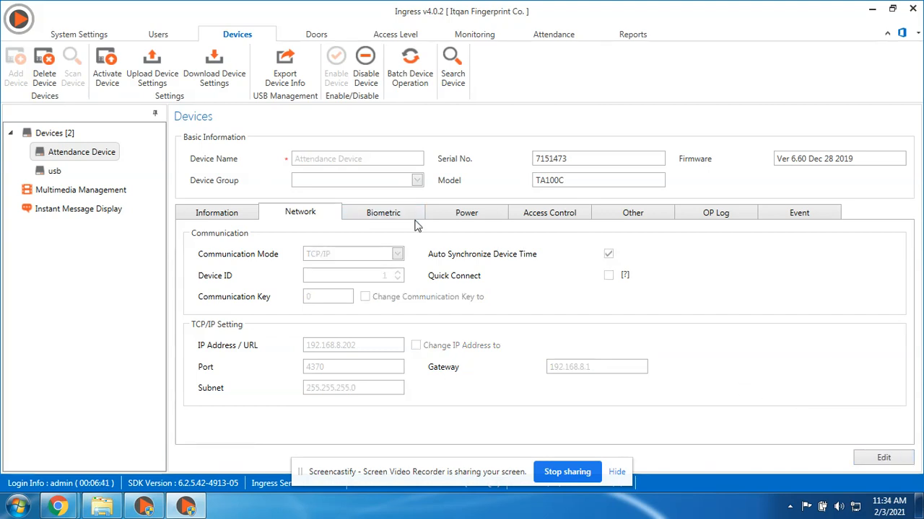
Show the Other maintenance actions: power off, reboot, sync date/time, initialize
click(632, 213)
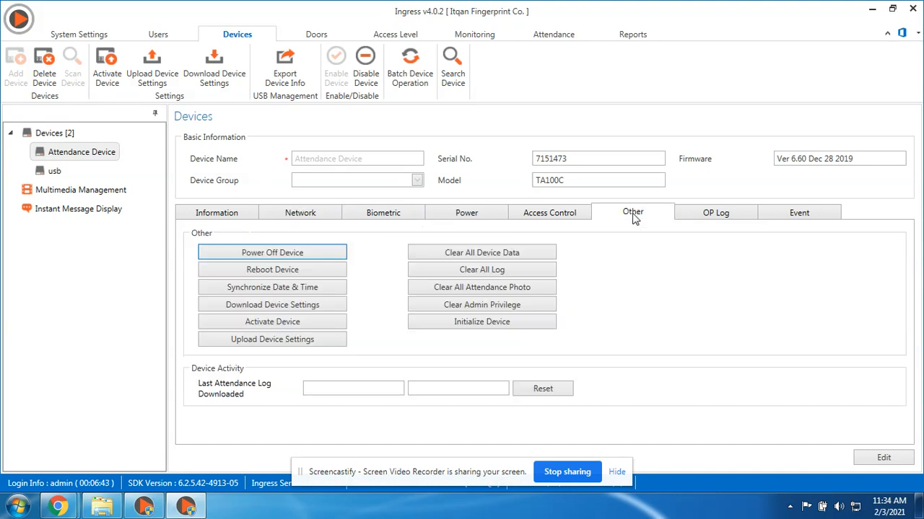
mouse_move(677, 199)
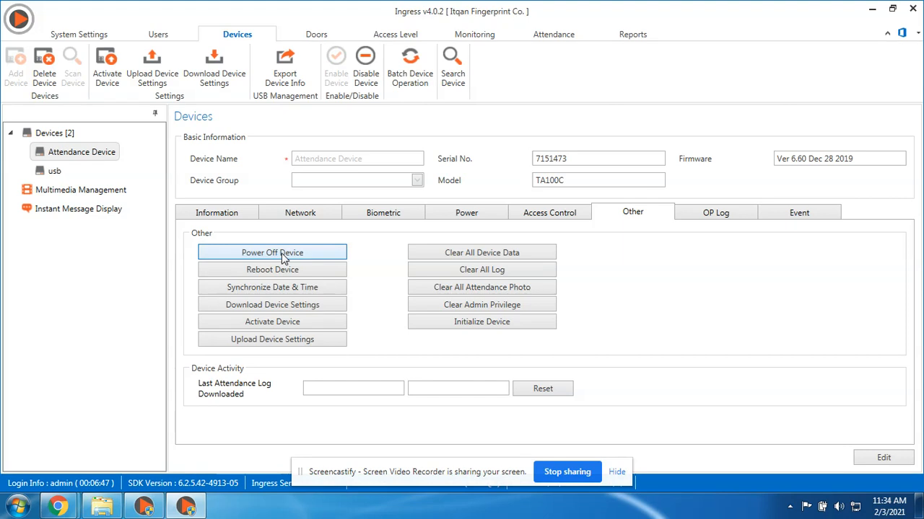
mouse_move(271, 270)
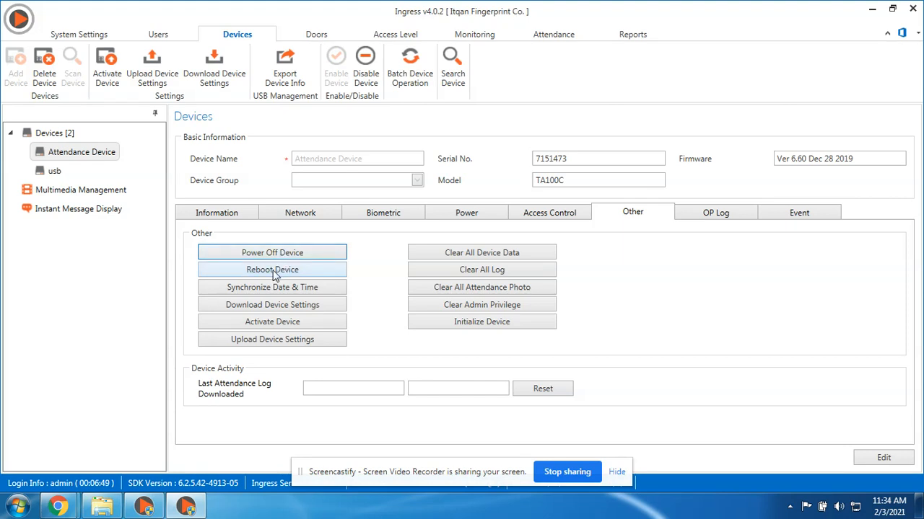
mouse_move(271, 287)
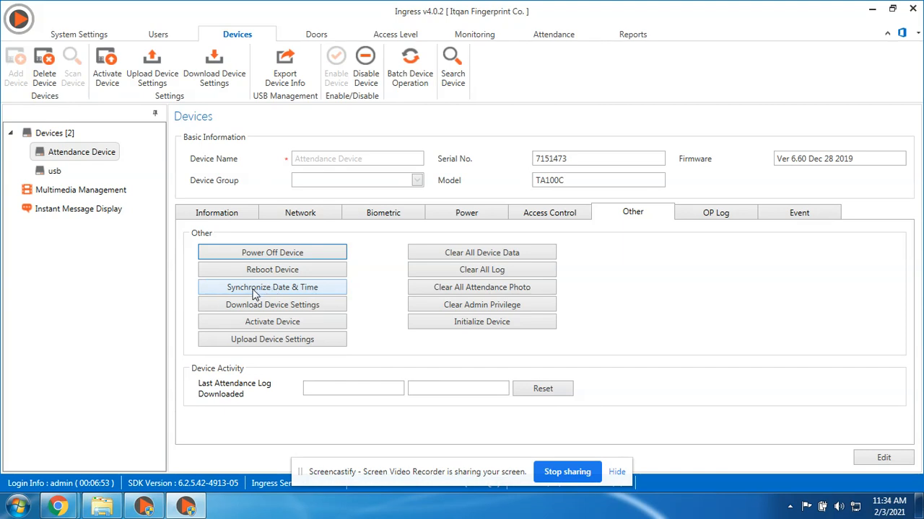
mouse_move(736, 368)
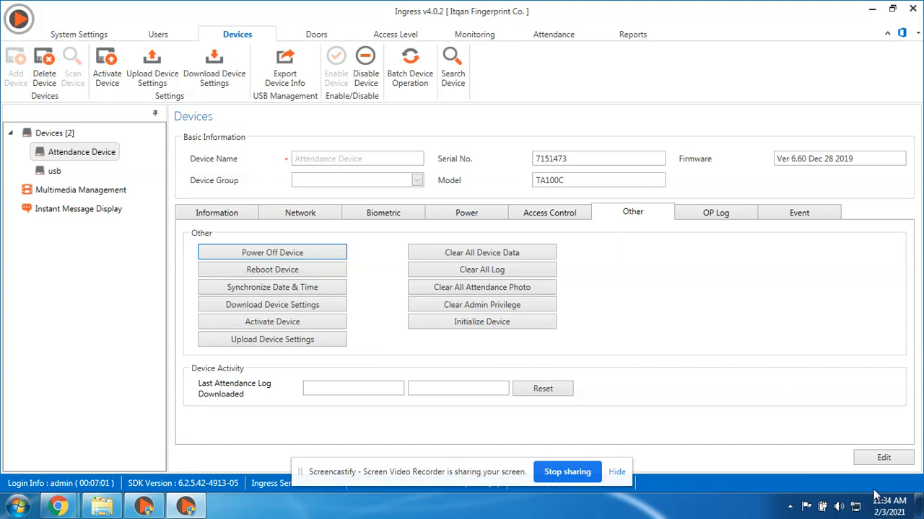
mouse_move(875, 490)
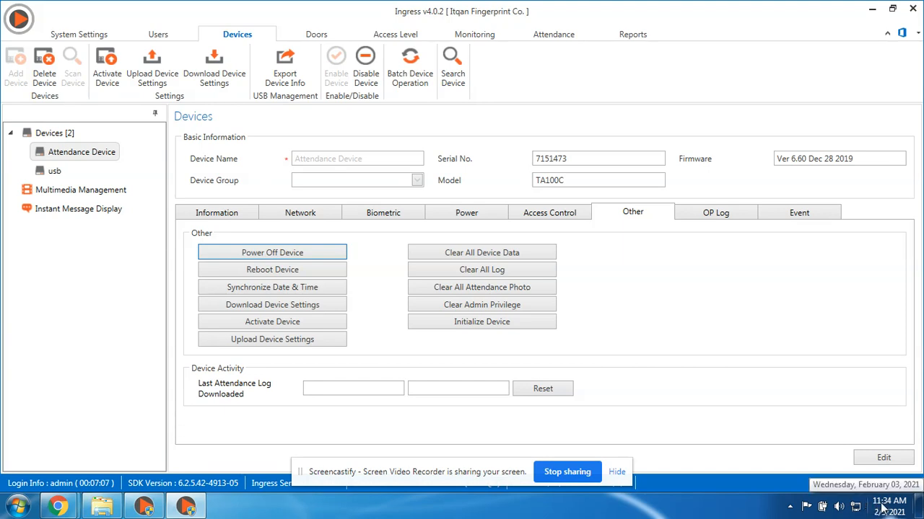
mouse_move(482, 321)
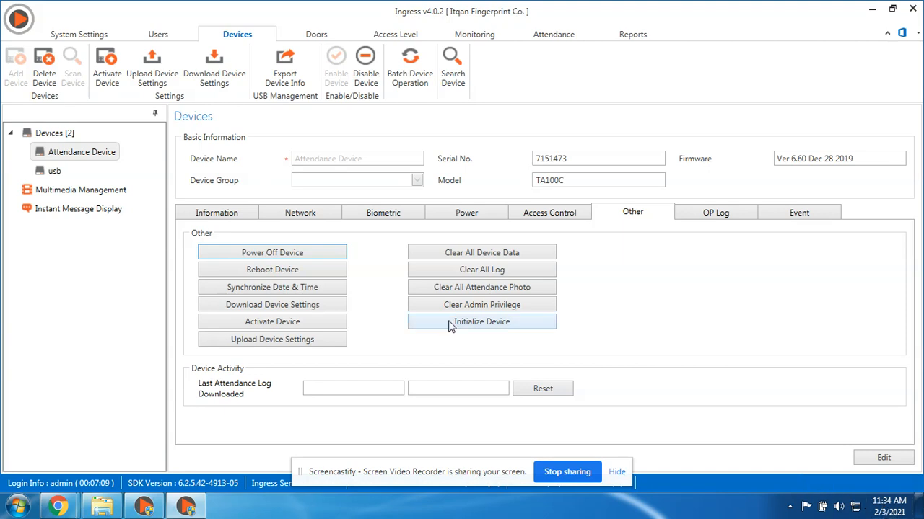
mouse_move(271, 288)
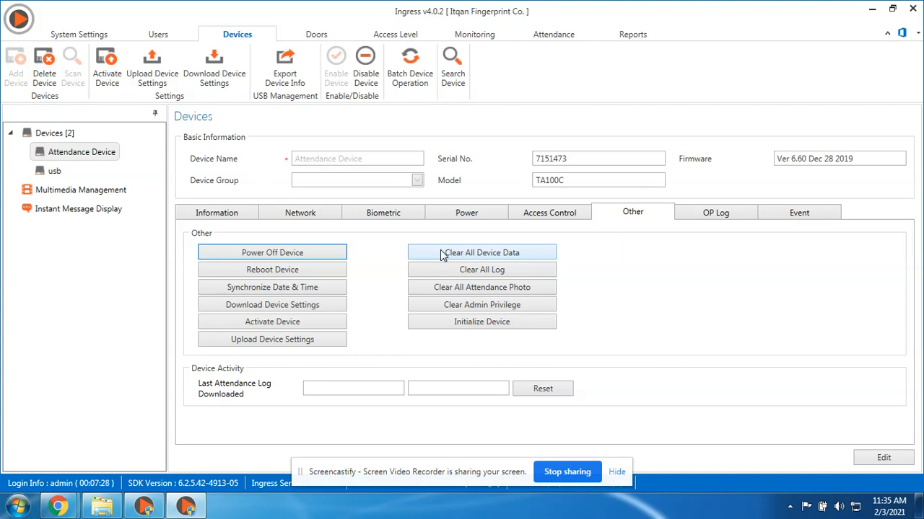
mouse_move(383, 299)
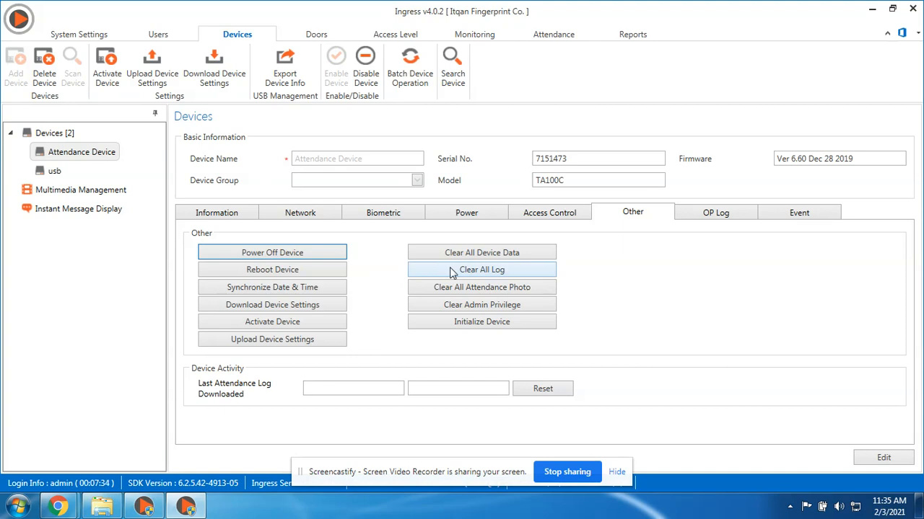
mouse_move(482, 287)
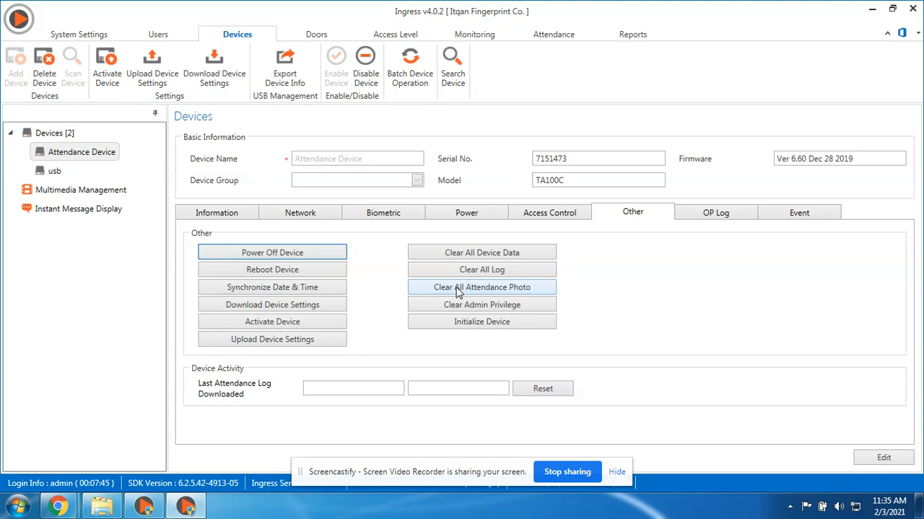
mouse_move(493, 294)
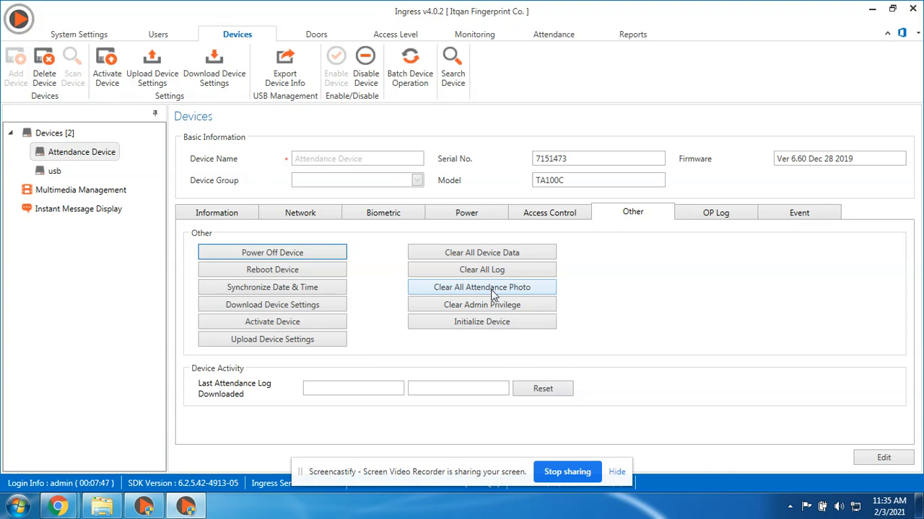
mouse_move(482, 304)
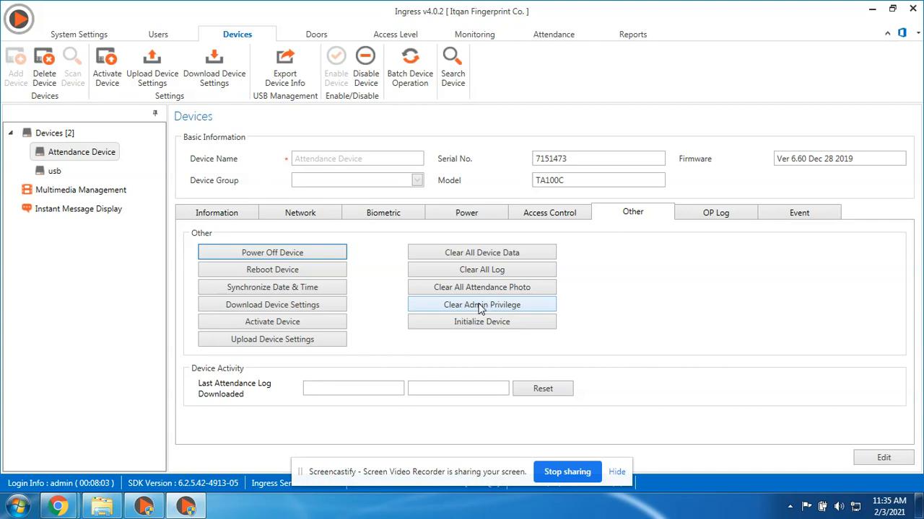
mouse_move(484, 309)
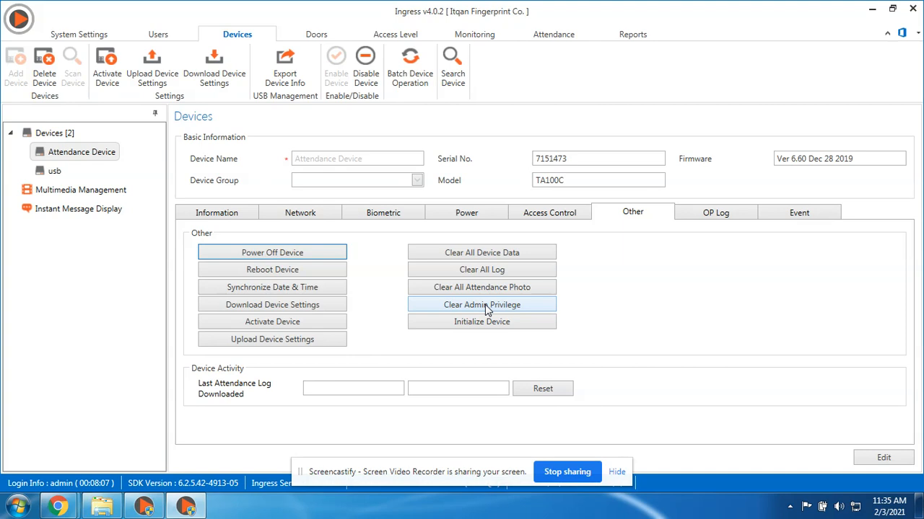
mouse_move(482, 320)
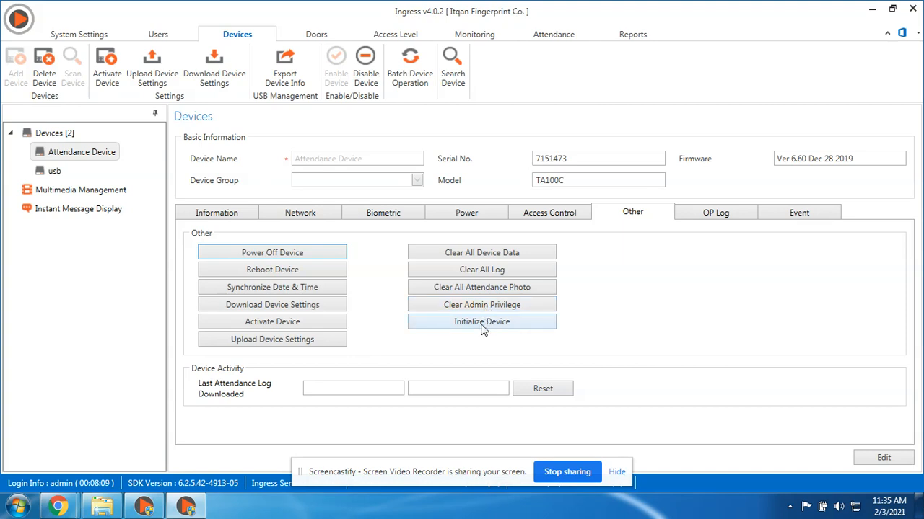